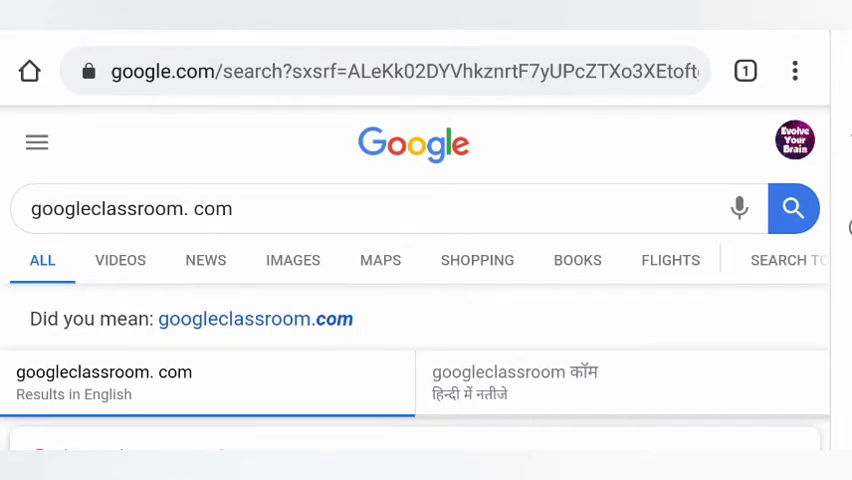
# Step: Open the 'Google Classroom - Sign in - Google Accounts' search result
pyautogui.scroll(-3)
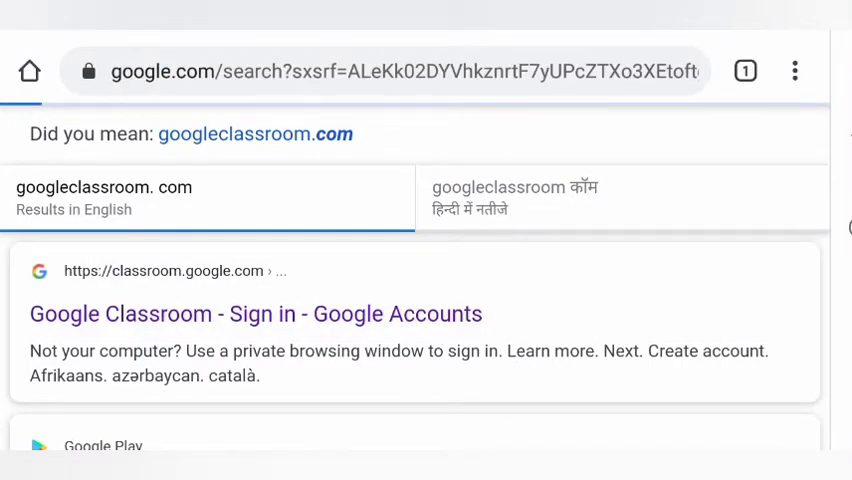
pyautogui.click(256, 314)
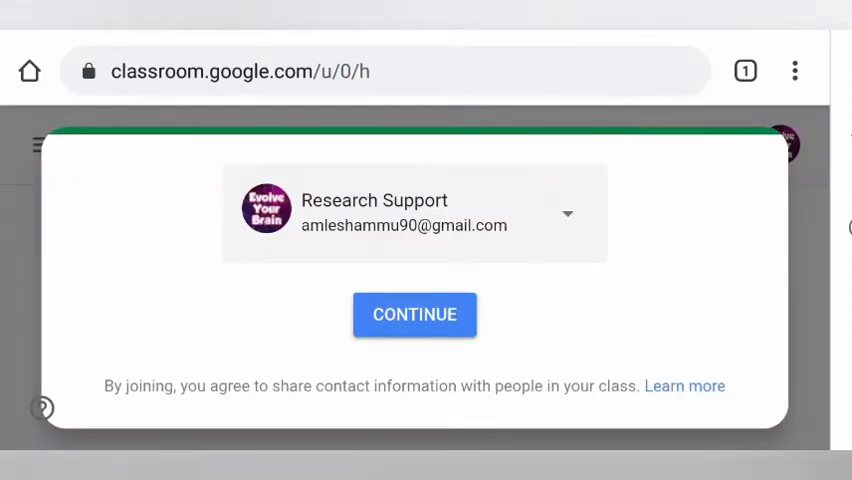
# Step: Confirm the signed-in account, dismiss the Add to Home screen banner, and show join/create options
pyautogui.click(414, 314)
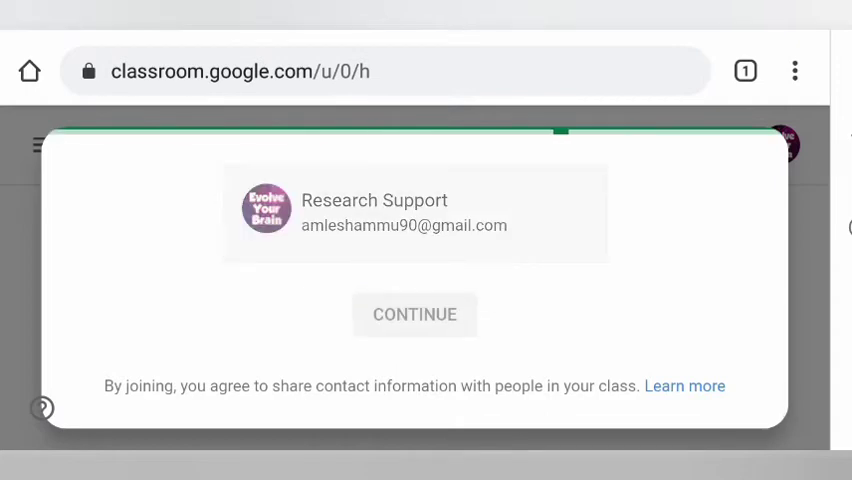
pyautogui.click(414, 314)
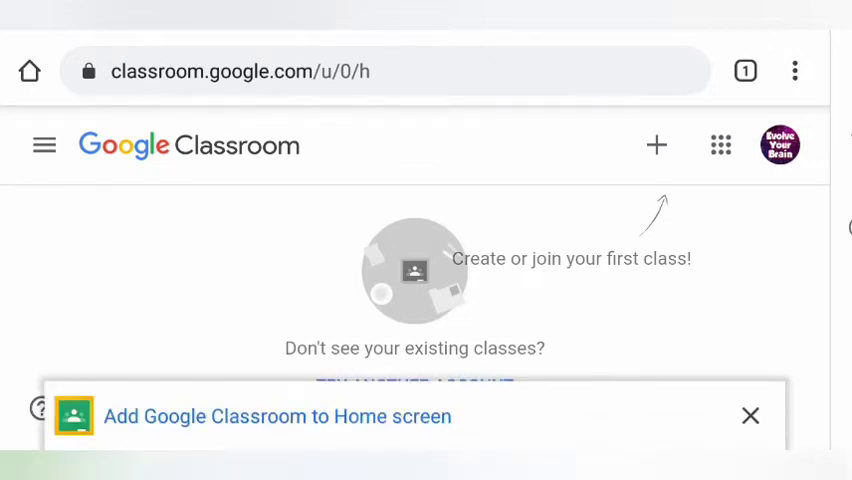
pyautogui.click(750, 416)
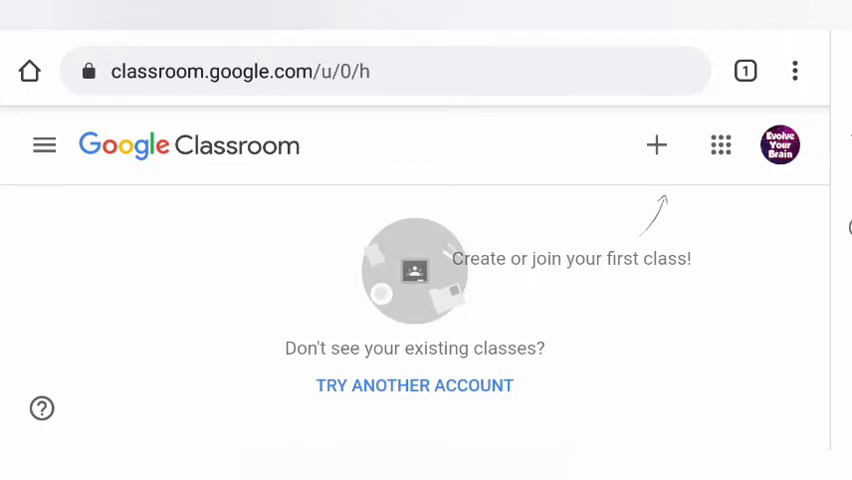
pyautogui.click(657, 145)
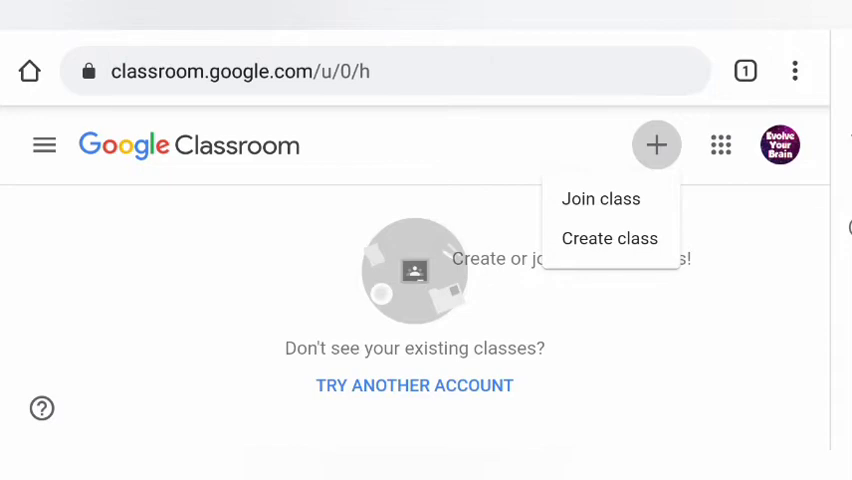
# Step: Choose 'Create class' from the + menu
pyautogui.click(609, 238)
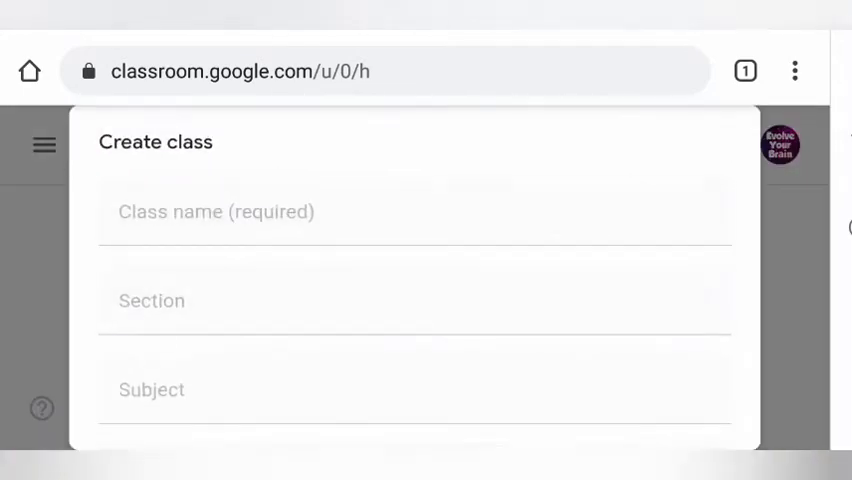
# Step: Create class 'Msc Psychology' with section 'II year' and subject 'Neuropsychology'
pyautogui.click(414, 300)
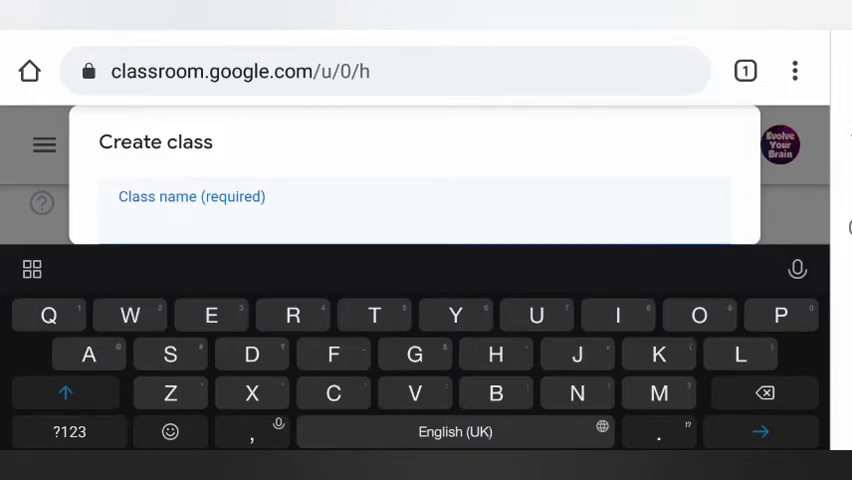
pyautogui.click(200, 222)
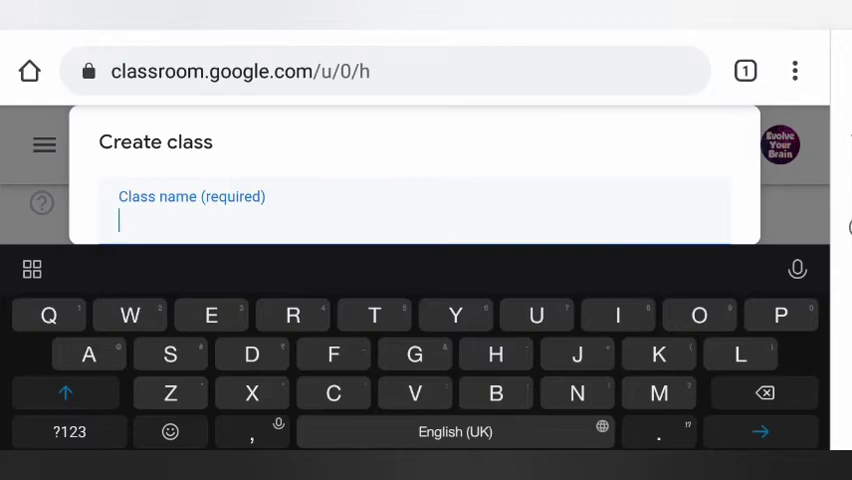
pyautogui.write('Msc')
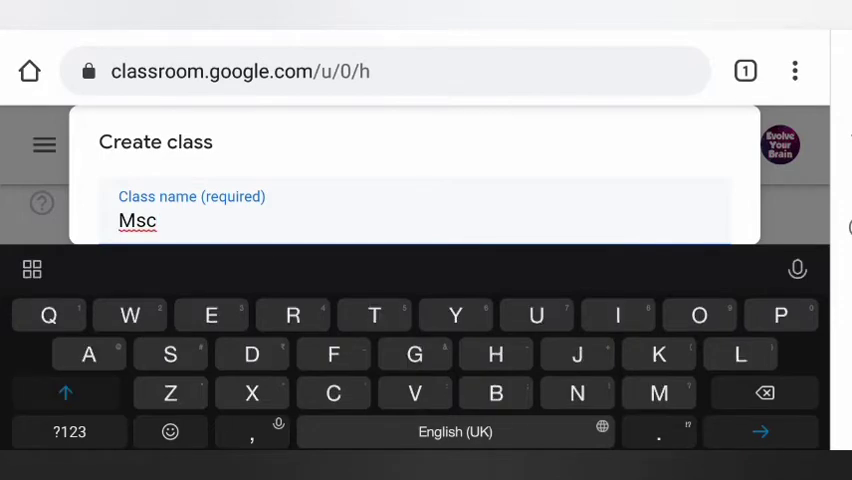
pyautogui.write('Psy')
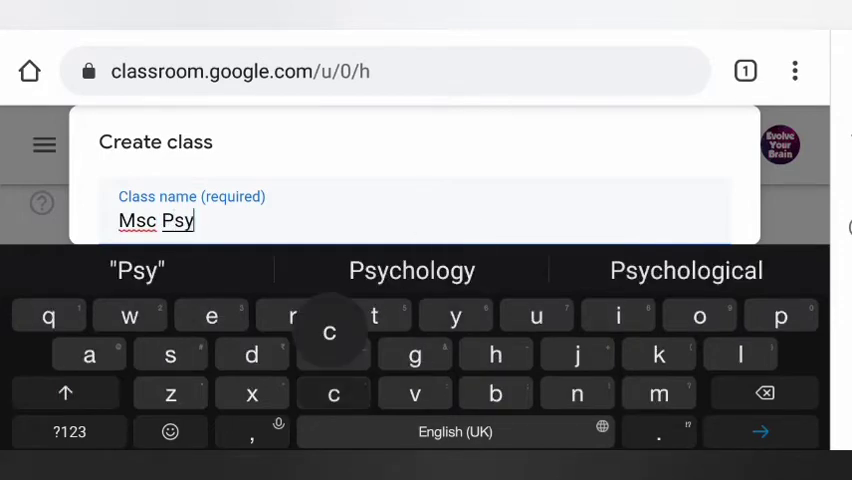
pyautogui.write('cholo')
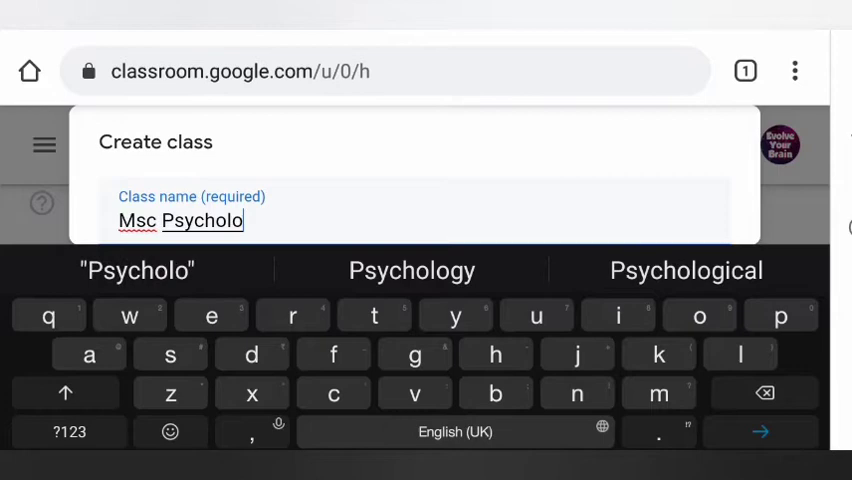
pyautogui.click(410, 270)
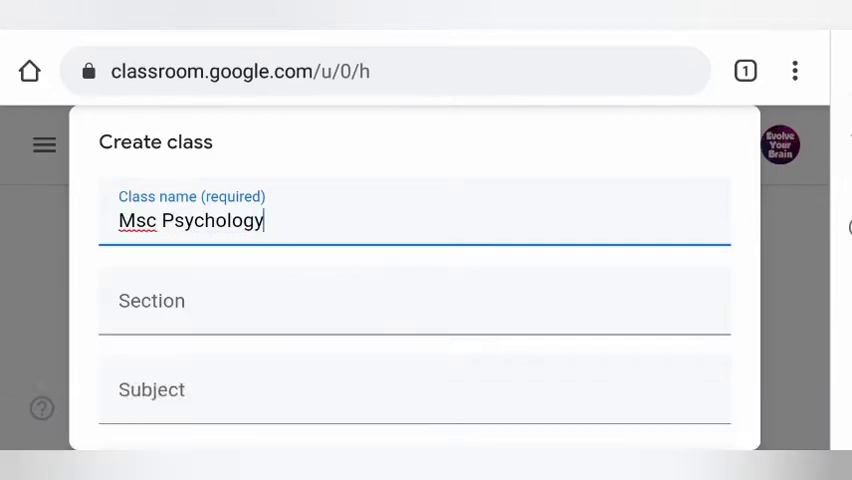
pyautogui.click(400, 220)
pyautogui.write('II year')
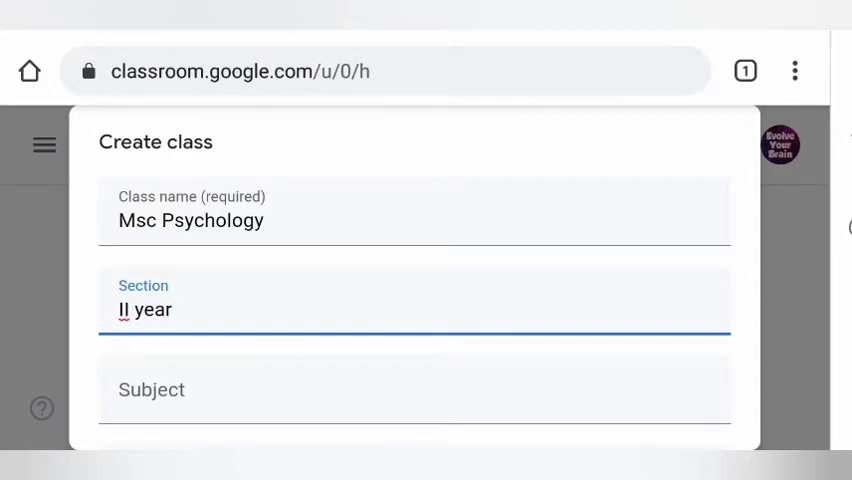
pyautogui.click(414, 309)
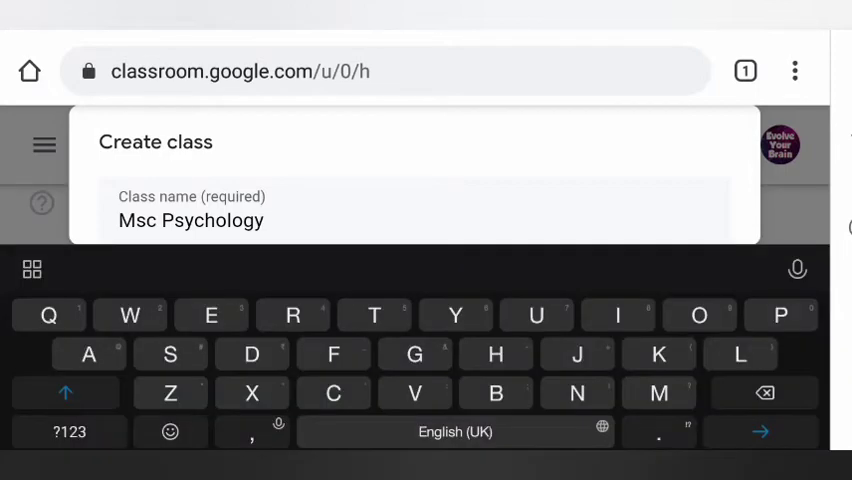
pyautogui.click(65, 392)
pyautogui.write('Neuropsychology')
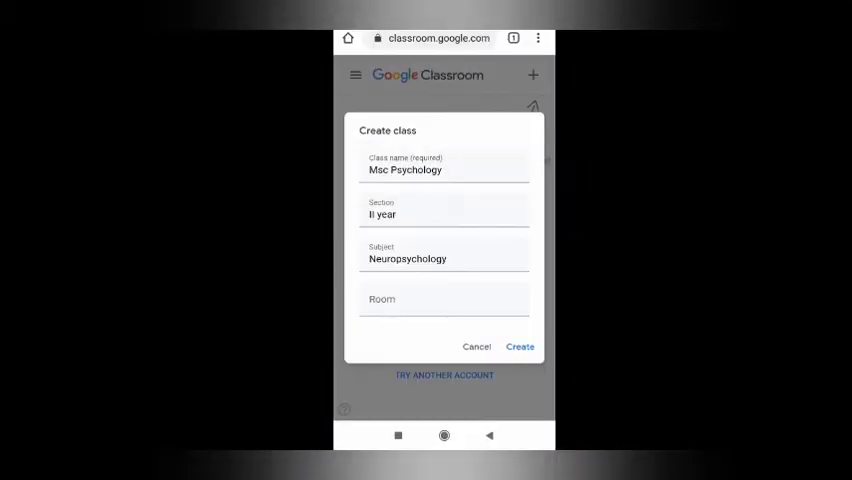
pyautogui.click(519, 346)
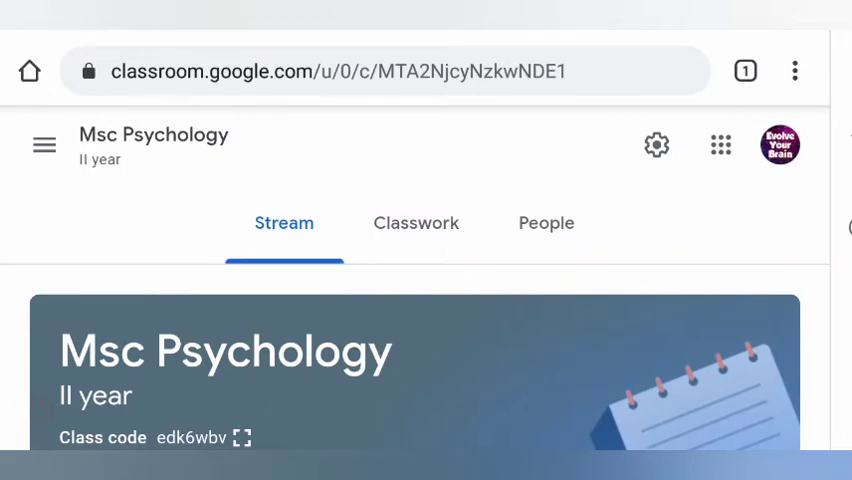
# Step: Scroll the Msc Psychology stream and view the class's People list
pyautogui.scroll(-3)
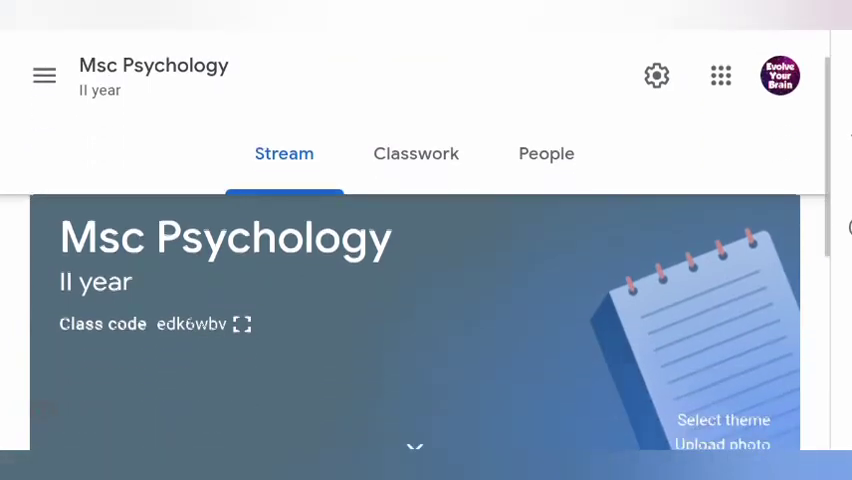
pyautogui.scroll(-3)
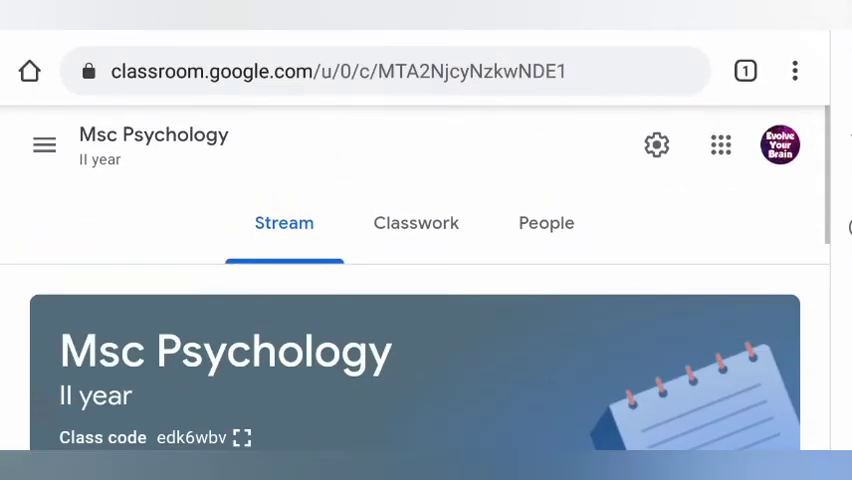
pyautogui.scroll(-3)
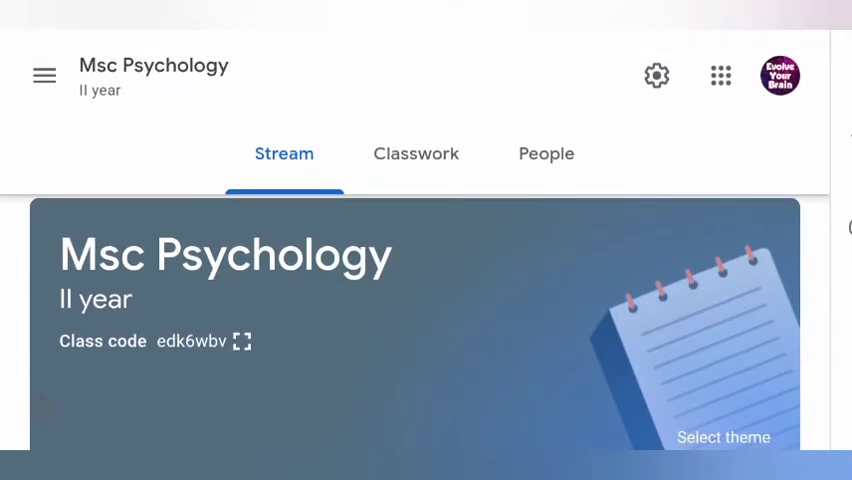
pyautogui.click(415, 153)
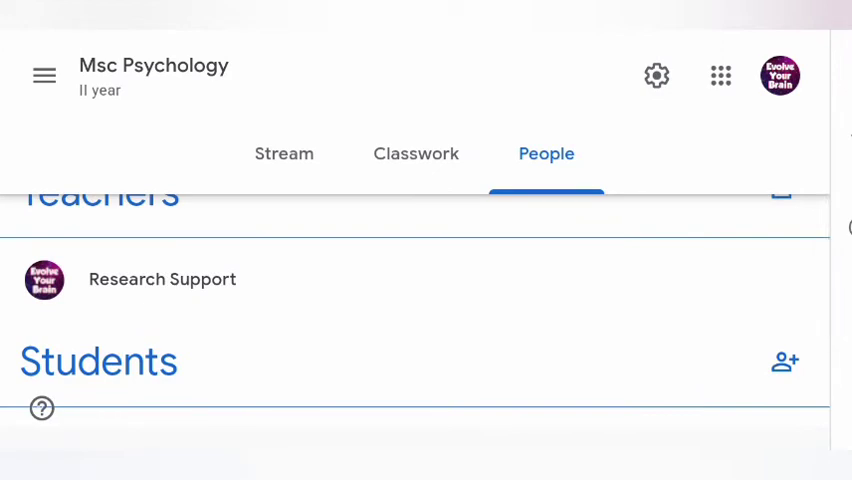
# Step: Open and cancel the invite-students dialog, then return to the Stream page
pyautogui.click(785, 362)
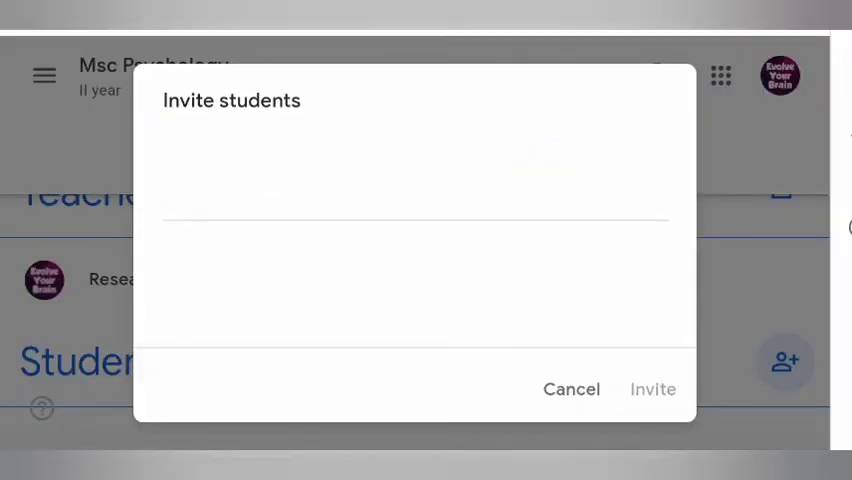
pyautogui.click(415, 190)
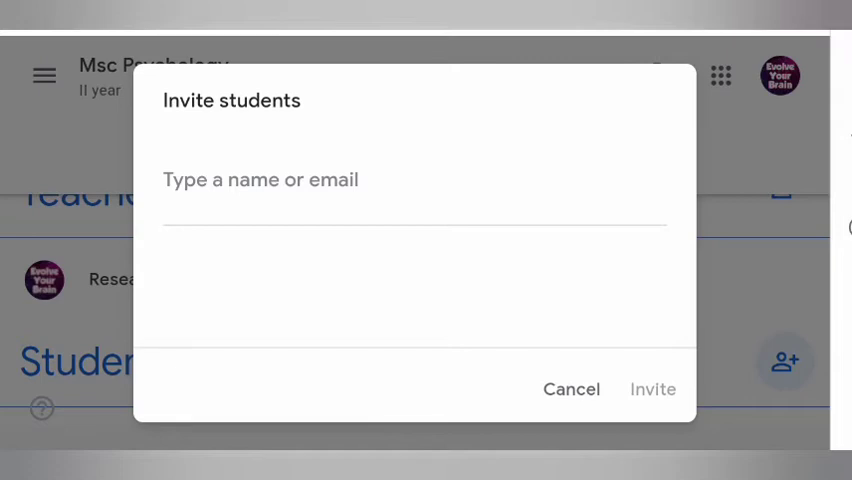
pyautogui.click(571, 389)
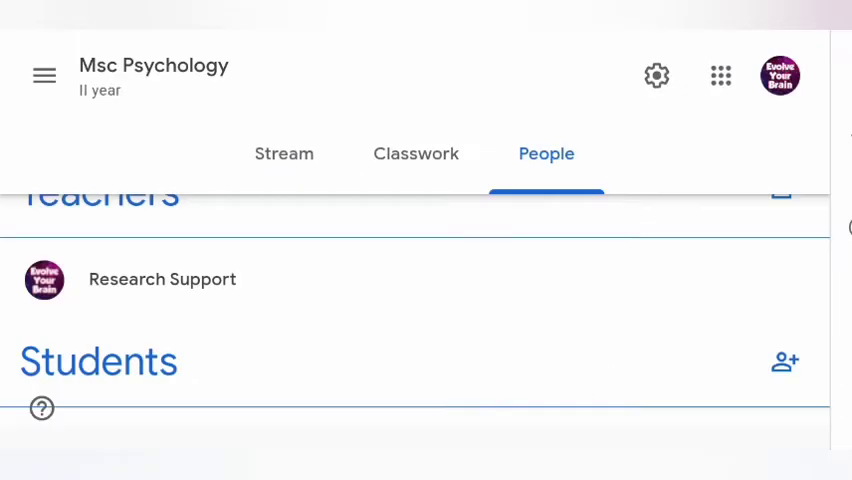
pyautogui.click(284, 154)
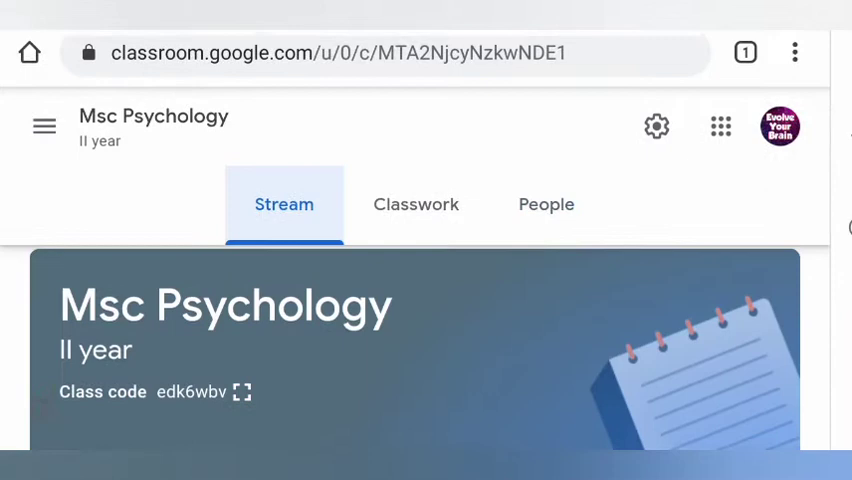
# Step: Show the class code enlarged, close it, and go to the Classwork page
pyautogui.scroll(-3)
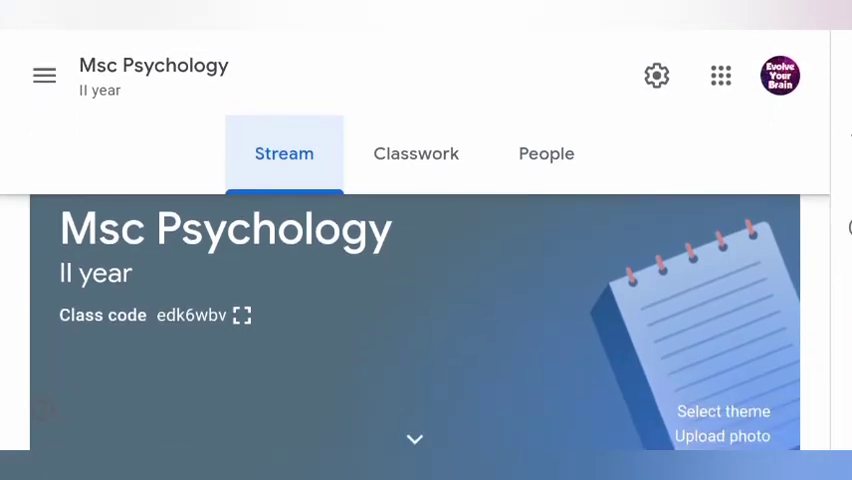
pyautogui.click(242, 315)
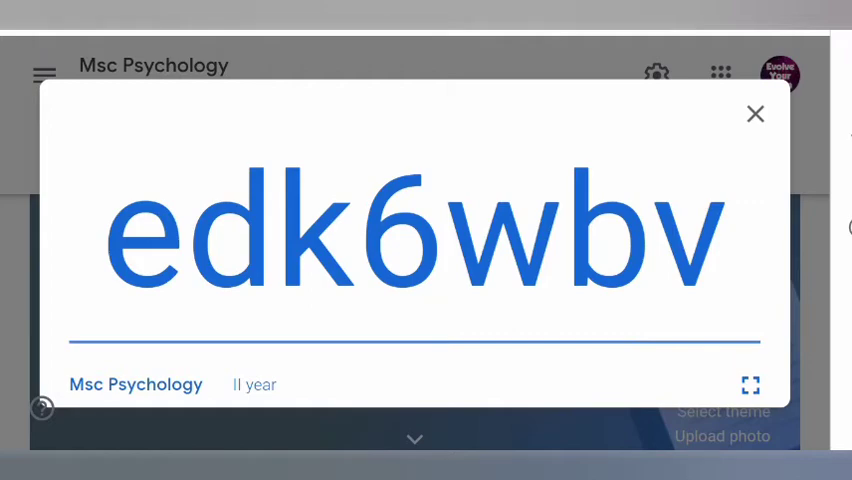
pyautogui.click(755, 113)
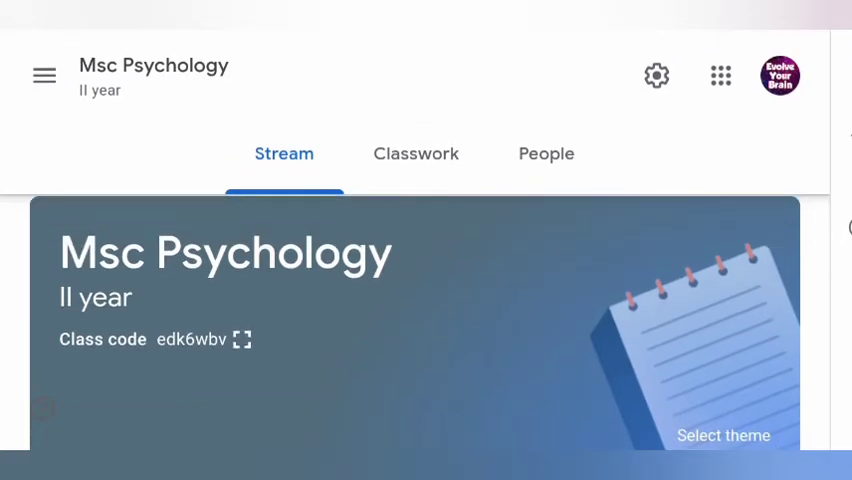
pyautogui.click(546, 153)
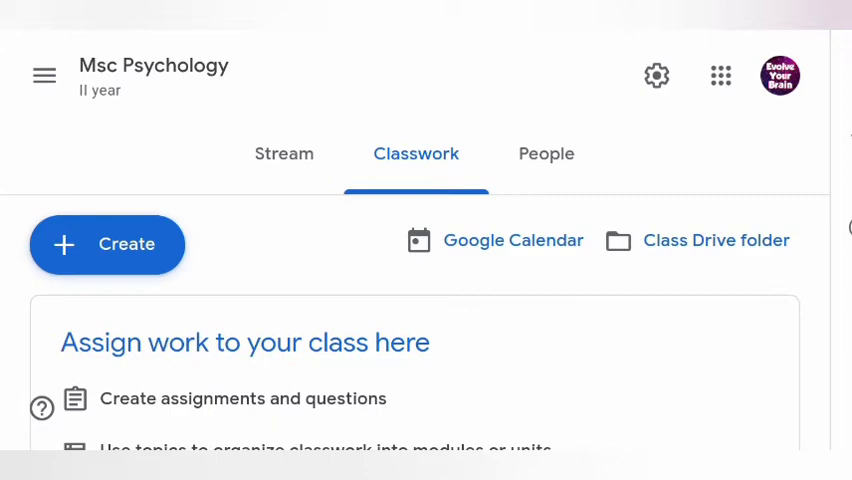
# Step: Open and dismiss the classwork type list, then return to the Stream page
pyautogui.click(107, 244)
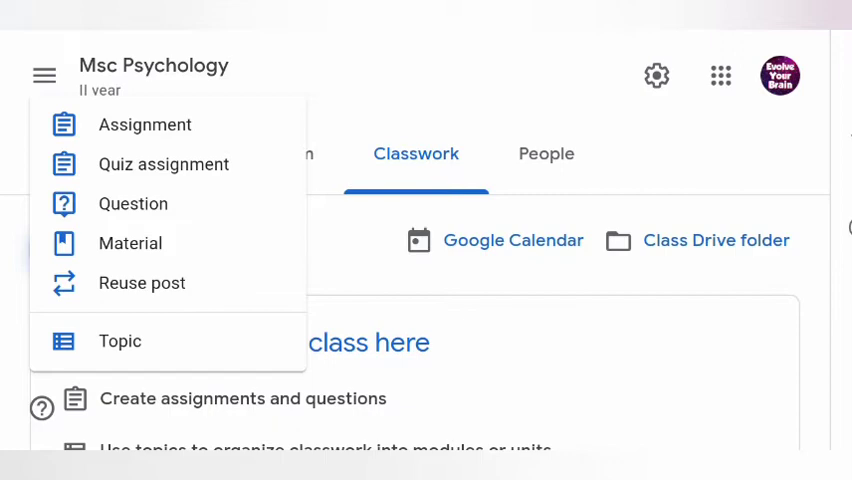
pyautogui.click(107, 244)
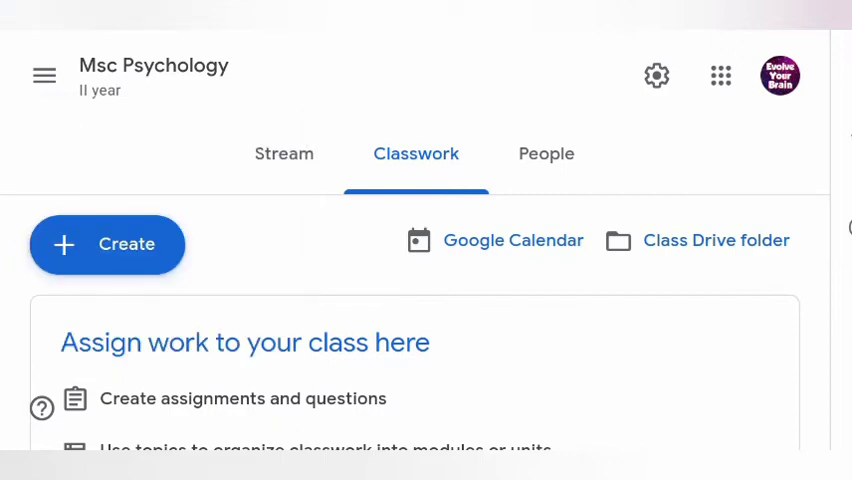
pyautogui.scroll(-3)
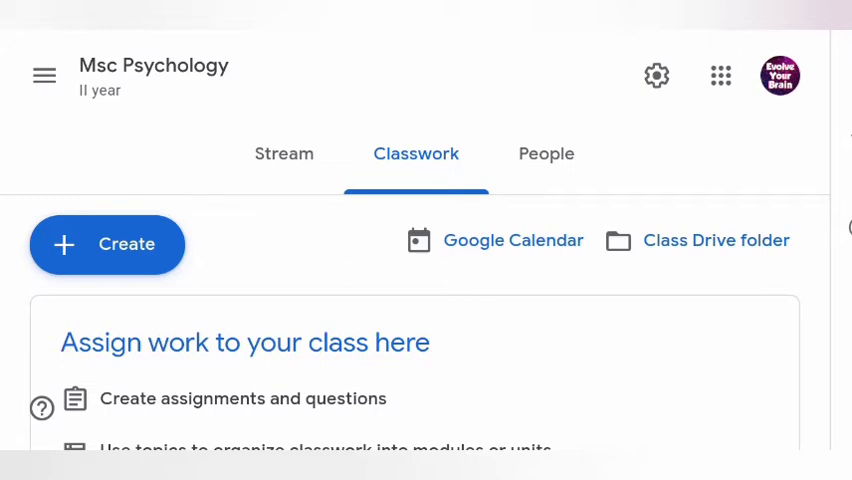
pyautogui.click(284, 153)
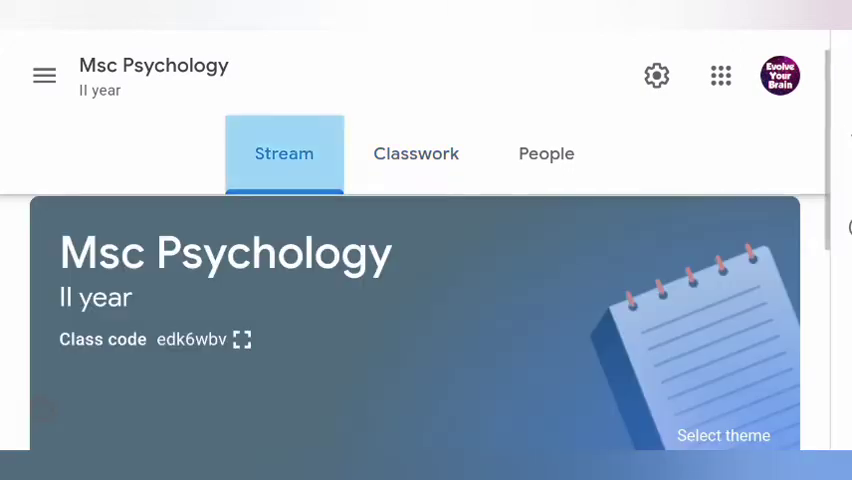
# Step: Post the announcement 'Hii' to the Msc Psychology stream
pyautogui.scroll(-3)
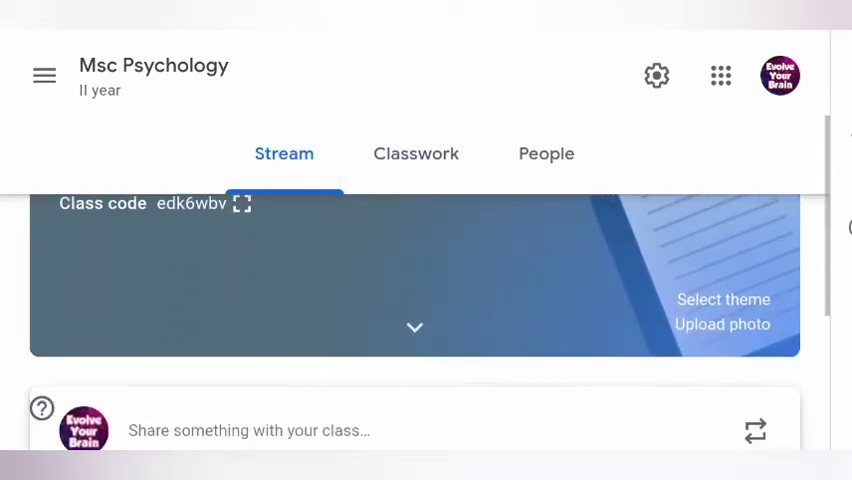
pyautogui.scroll(-3)
pyautogui.write('Hii')
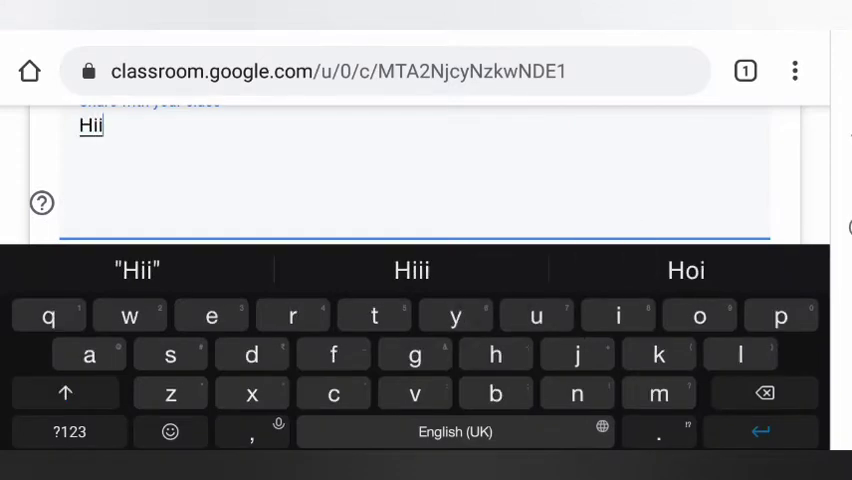
pyautogui.click(659, 291)
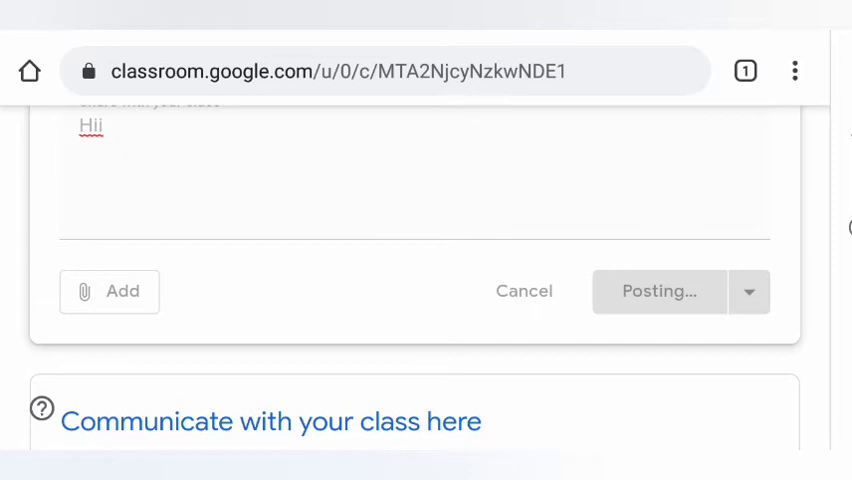
pyautogui.click(659, 291)
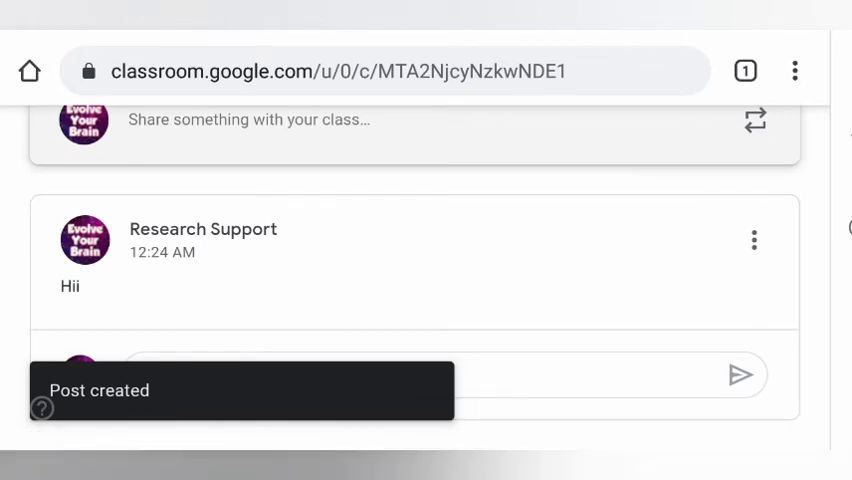
pyautogui.scroll(3)
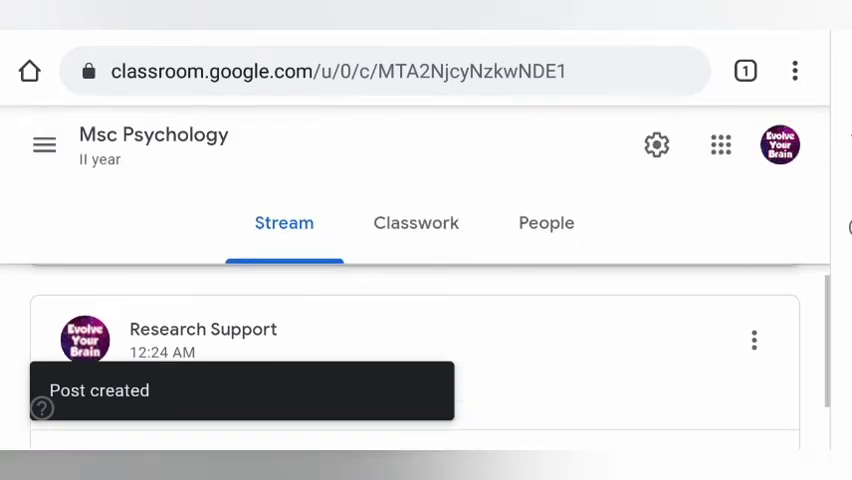
# Step: From the Classwork page, start a new Assignment for all students
pyautogui.click(415, 223)
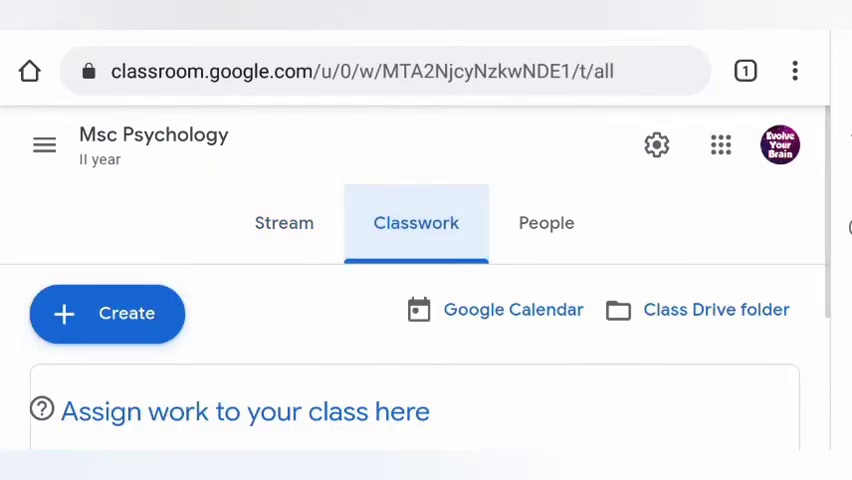
pyautogui.scroll(-3)
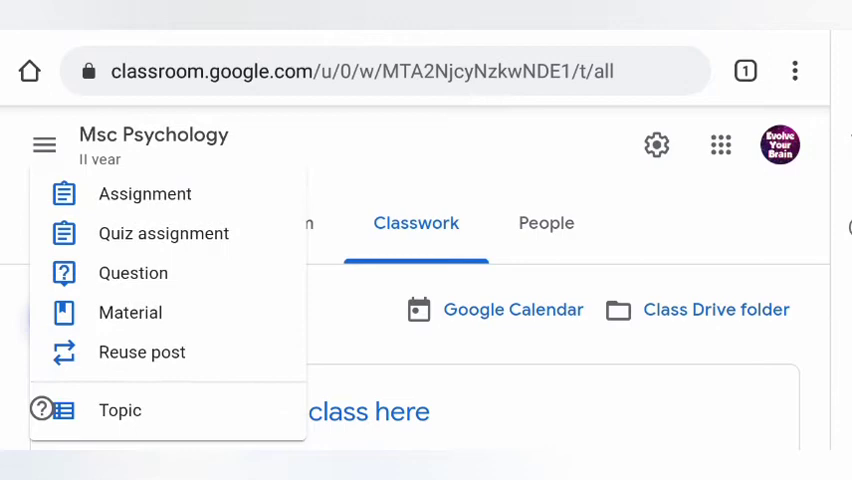
pyautogui.click(145, 193)
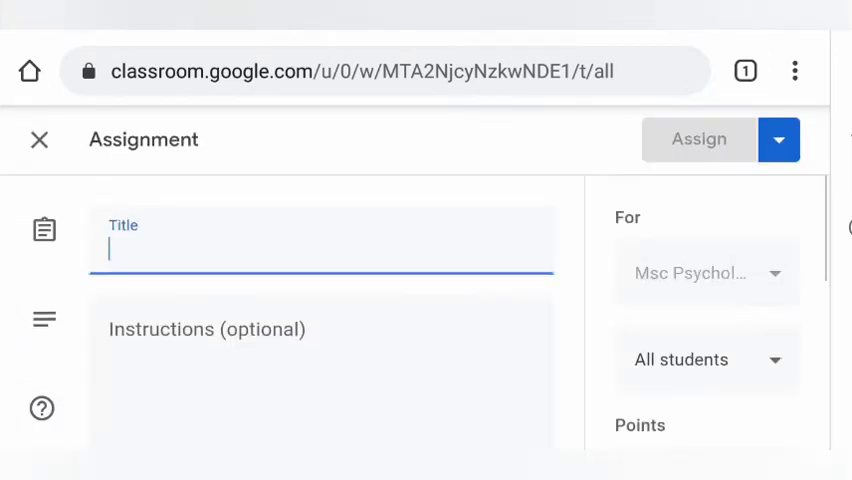
# Step: Title the assignment 'Psycho' and enter 'Xyz' as its instructions
pyautogui.click(320, 245)
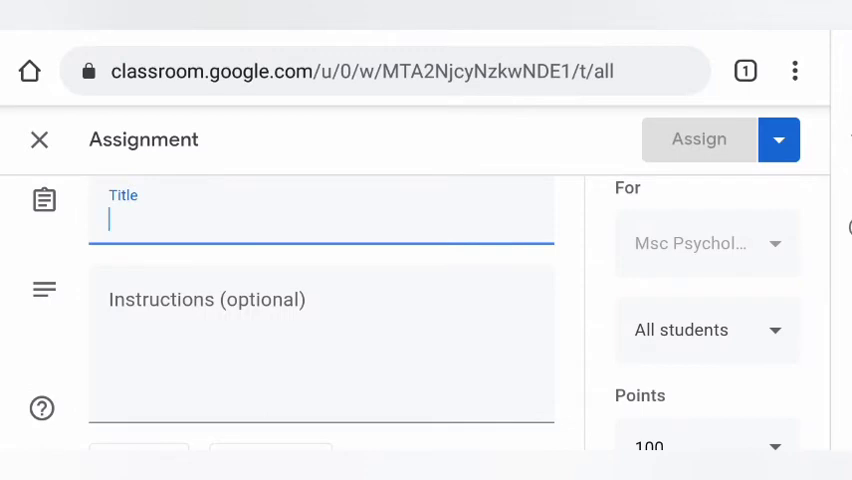
pyautogui.scroll(-3)
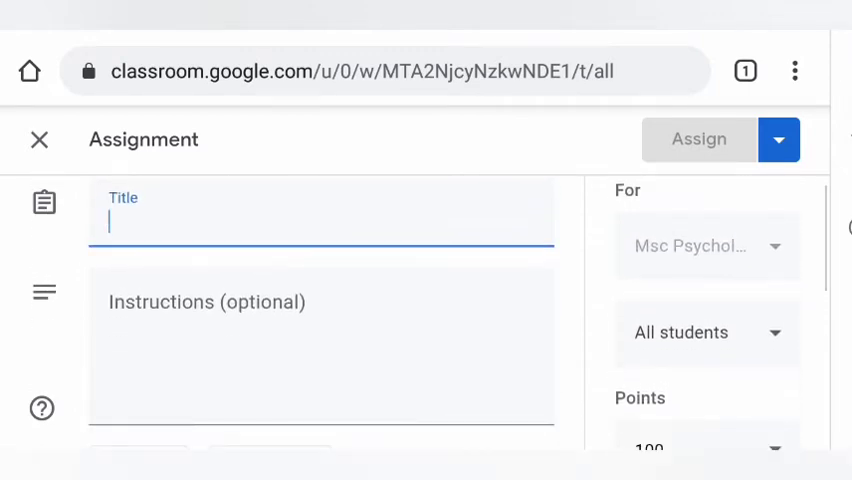
pyautogui.click(320, 220)
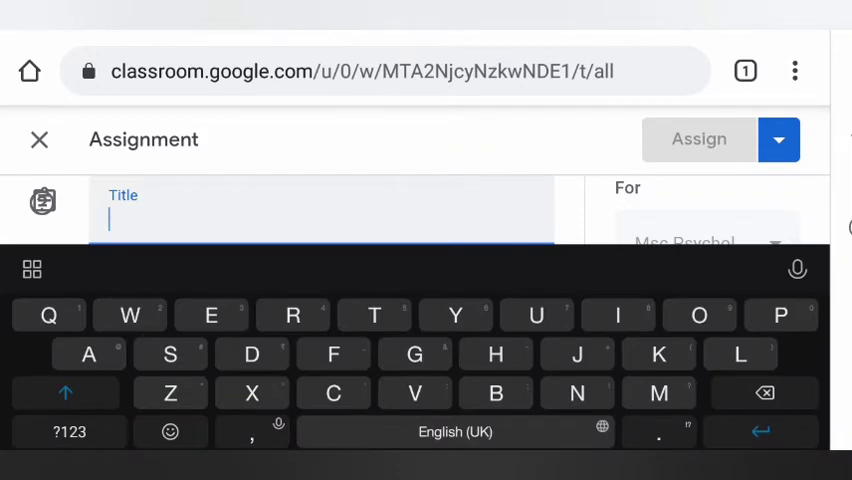
pyautogui.write('Psy')
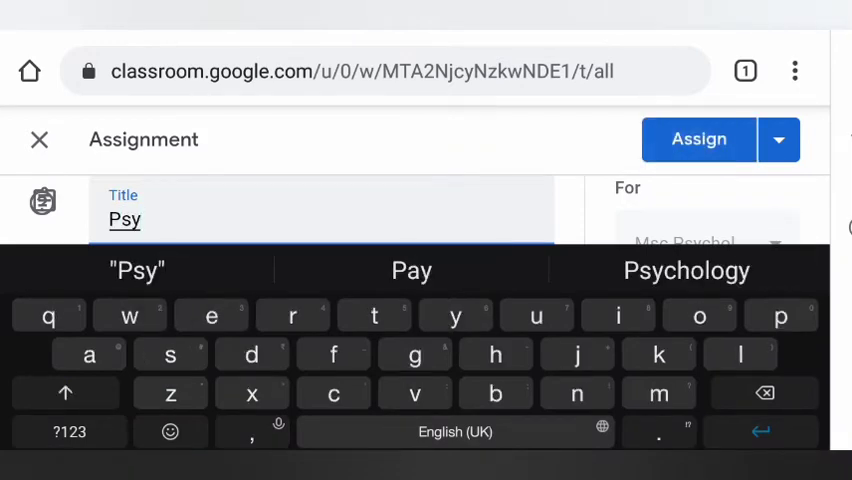
pyautogui.write('cho')
pyautogui.write('X')
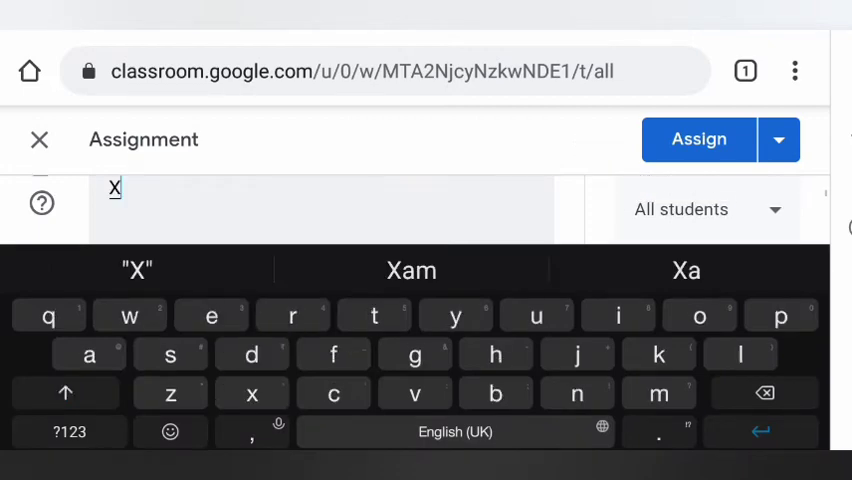
pyautogui.write('yz')
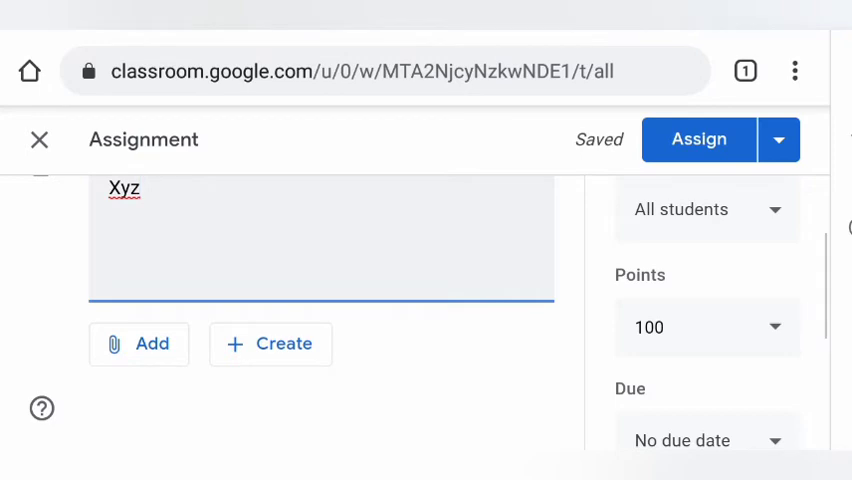
pyautogui.click(138, 343)
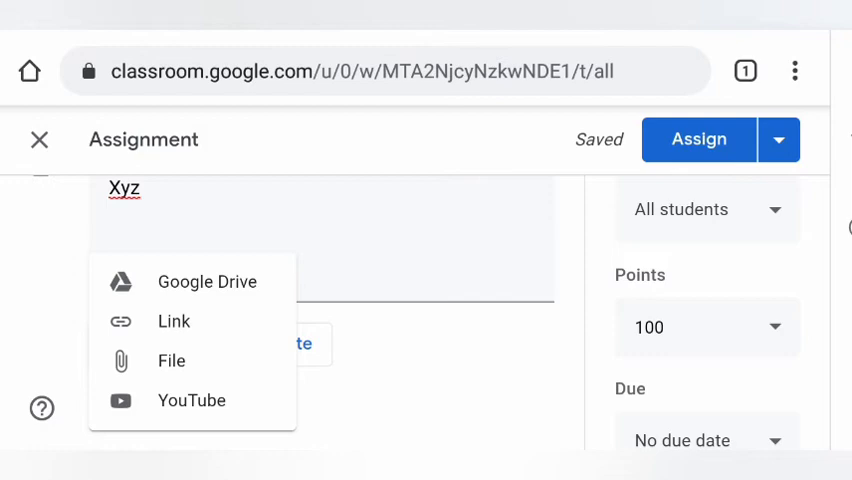
pyautogui.click(139, 343)
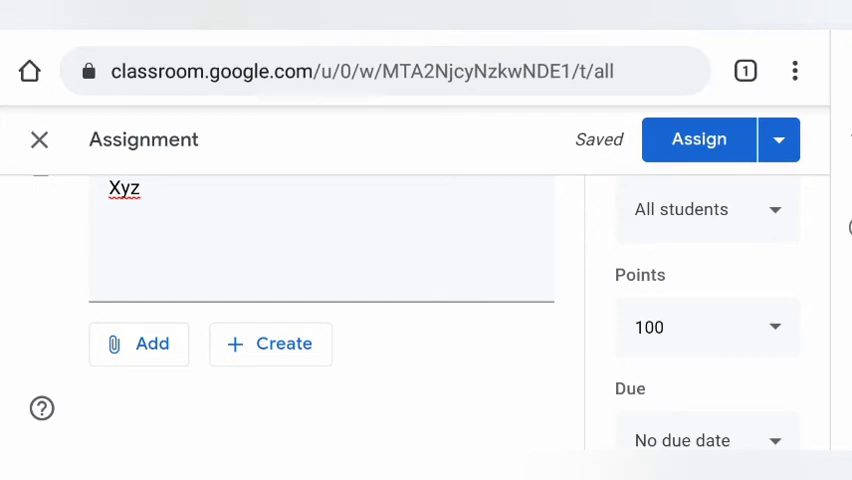
pyautogui.scroll(3)
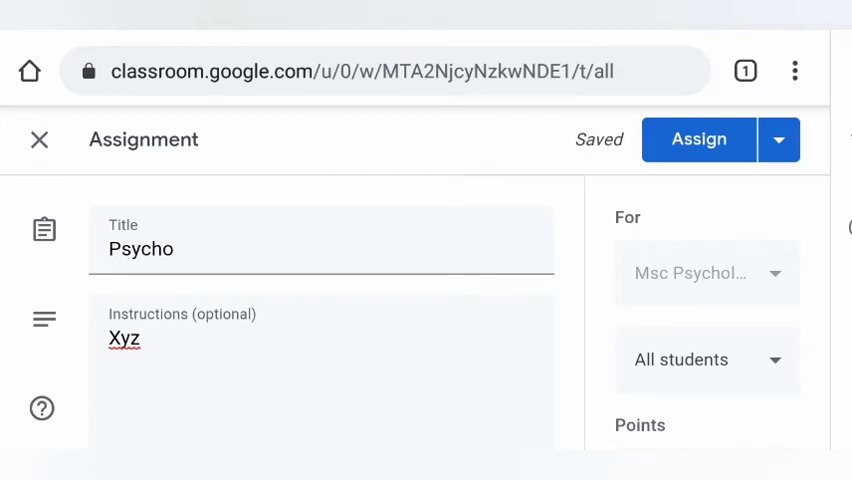
pyautogui.click(707, 360)
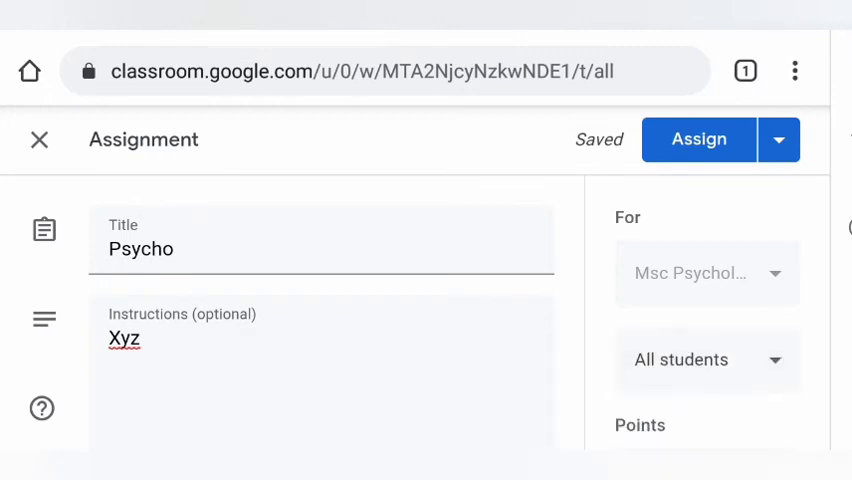
# Step: Set points to 10, due date May 31, 2020, and close the form as a draft
pyautogui.scroll(-3)
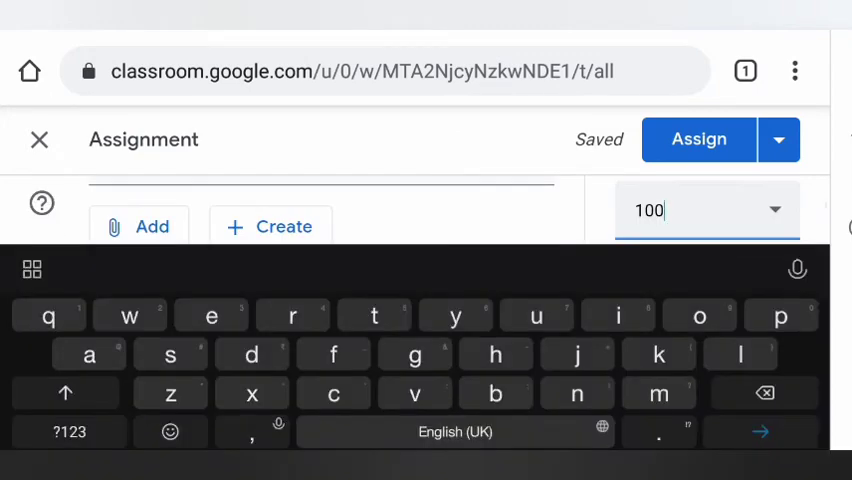
pyautogui.press('BackSpace')
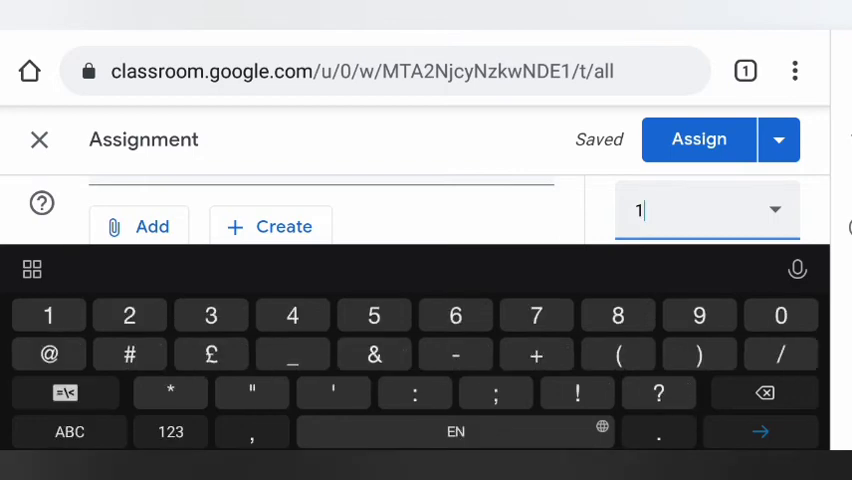
pyautogui.write('0')
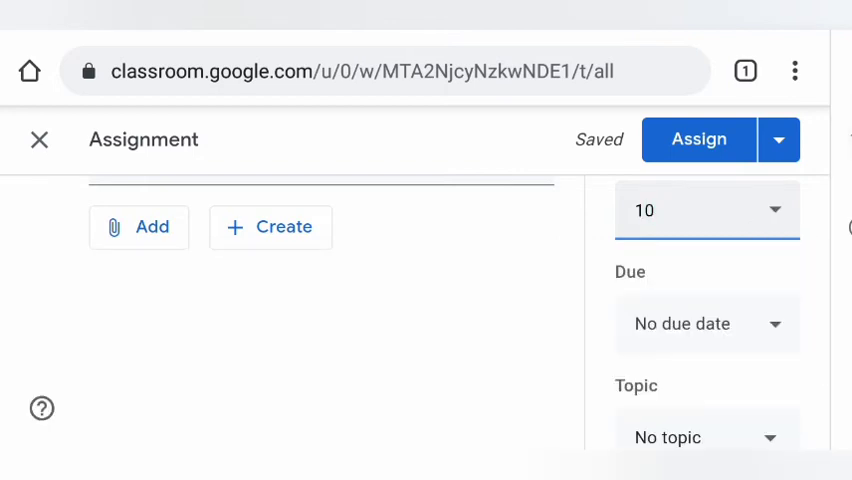
pyautogui.click(707, 323)
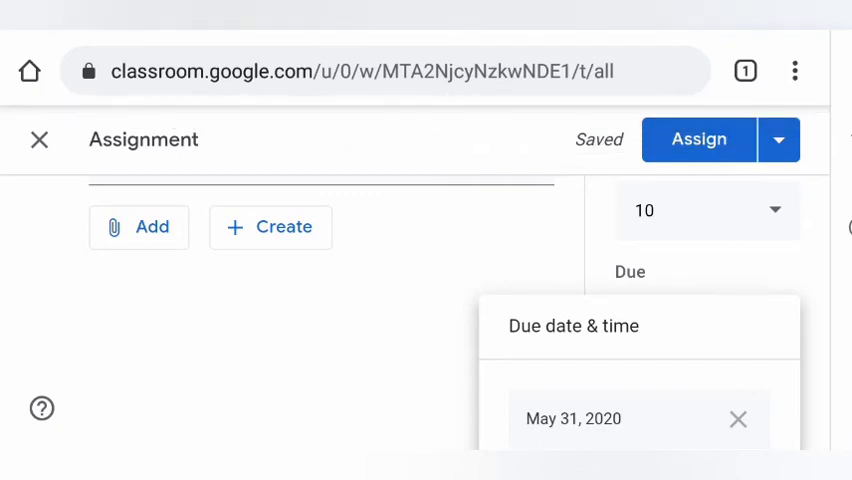
pyautogui.click(40, 139)
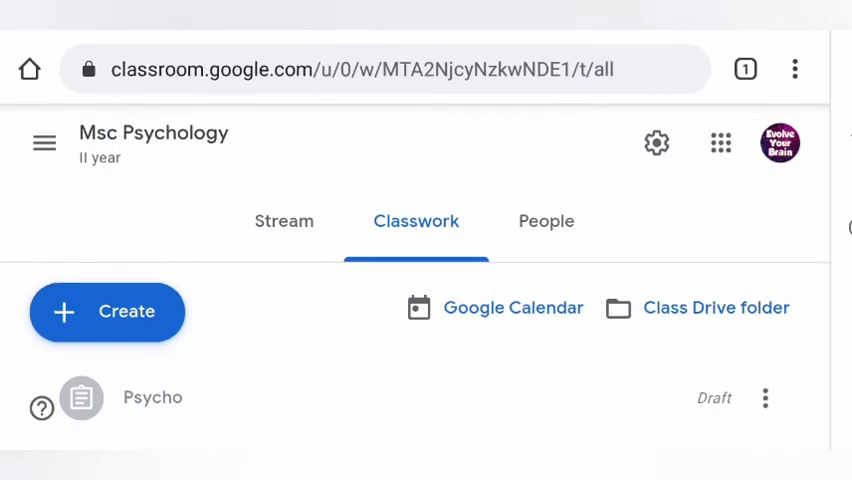
# Step: Reopen the 'Psycho' draft from the Classwork list
pyautogui.scroll(-3)
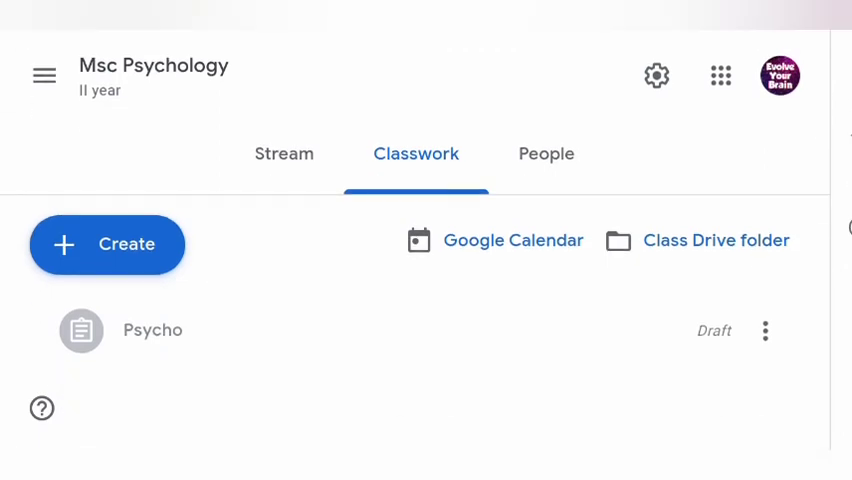
pyautogui.click(152, 330)
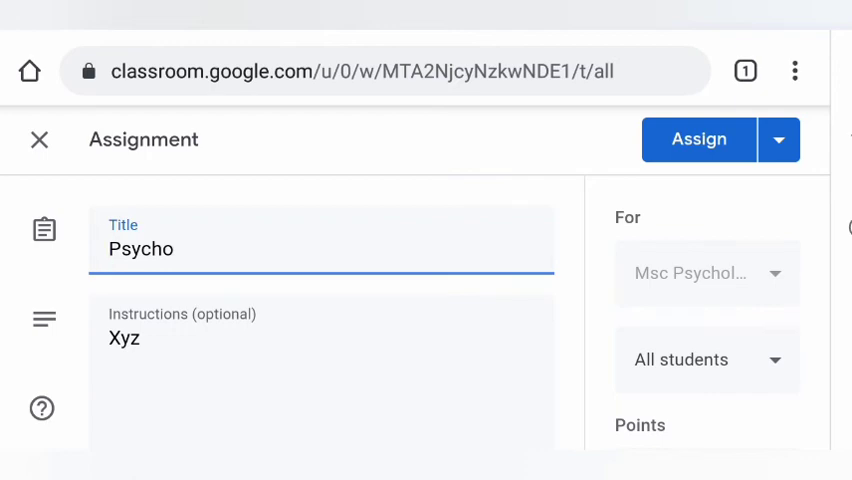
# Step: Assign 'Psycho' to students and confirm in the dialog
pyautogui.click(779, 139)
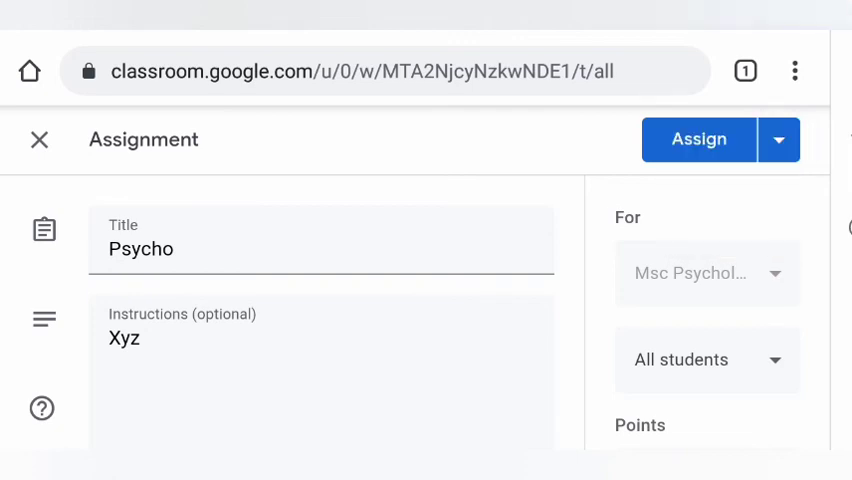
pyautogui.click(698, 139)
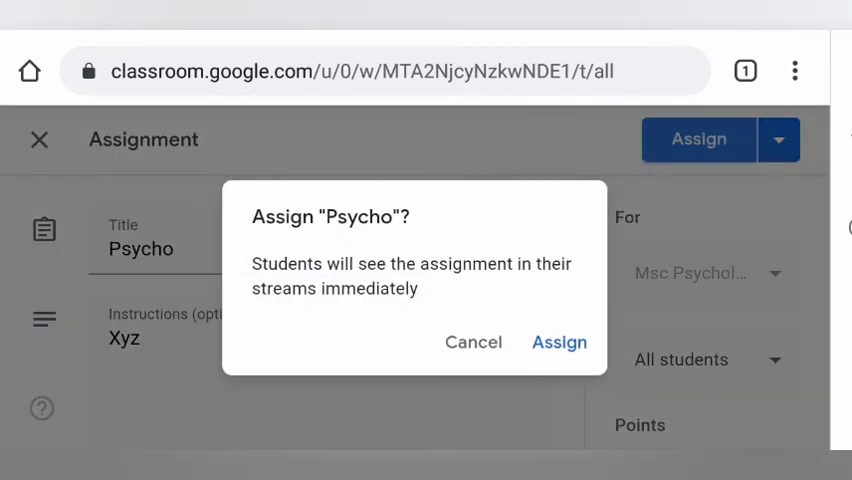
pyautogui.click(559, 342)
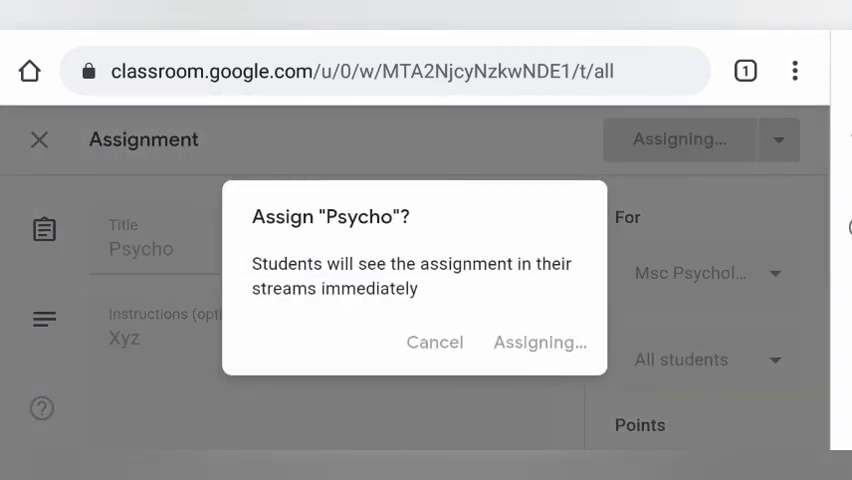
pyautogui.click(540, 342)
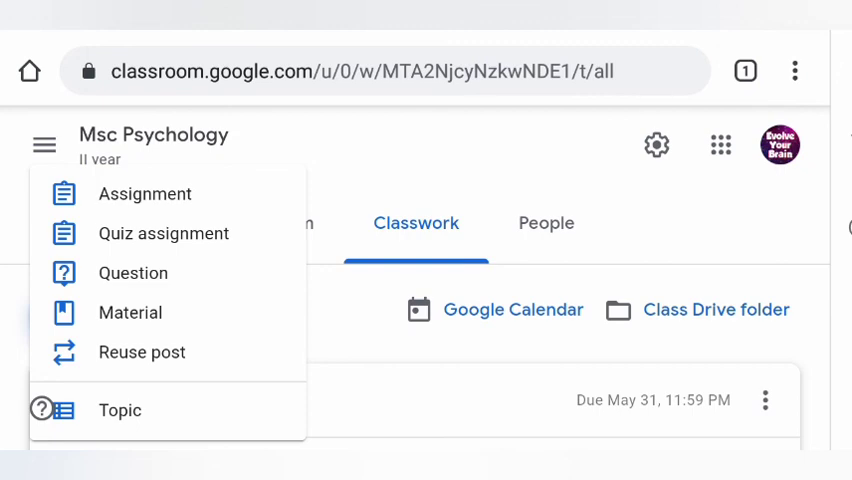
# Step: Visit People, then Stream to see the 'Psycho' assignment post
pyautogui.click(546, 223)
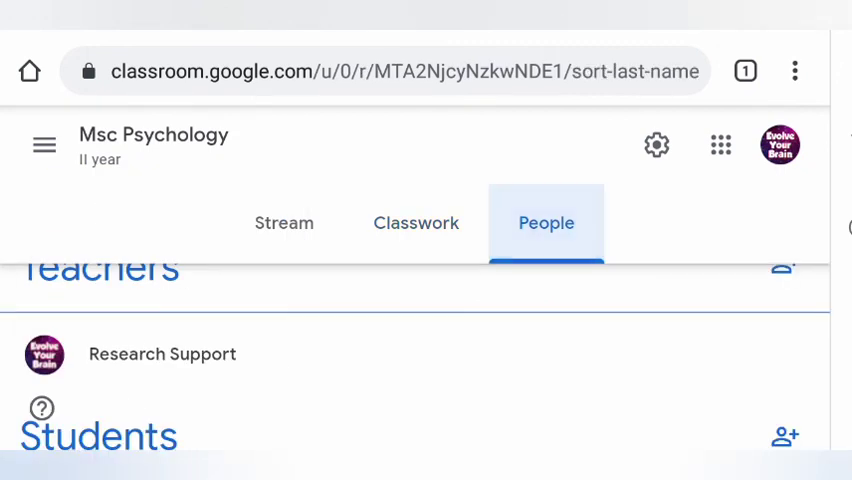
pyautogui.click(284, 222)
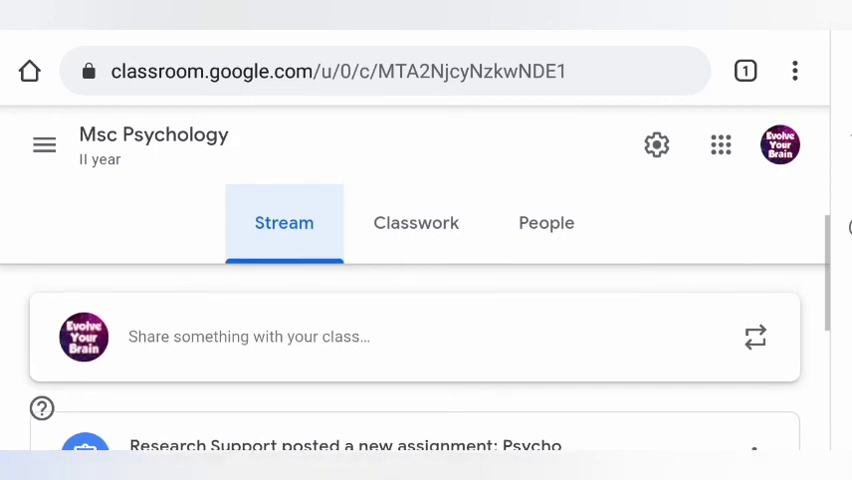